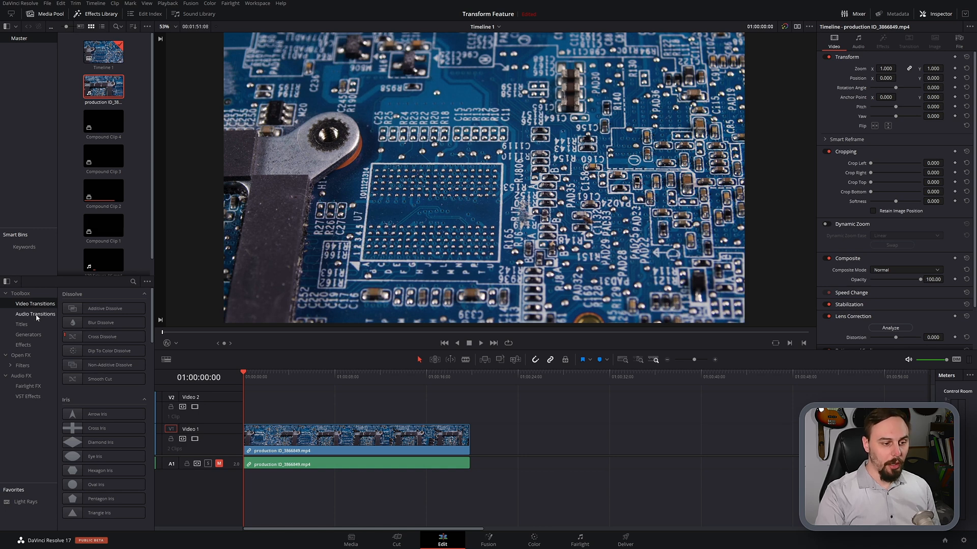
mouse_move(44, 324)
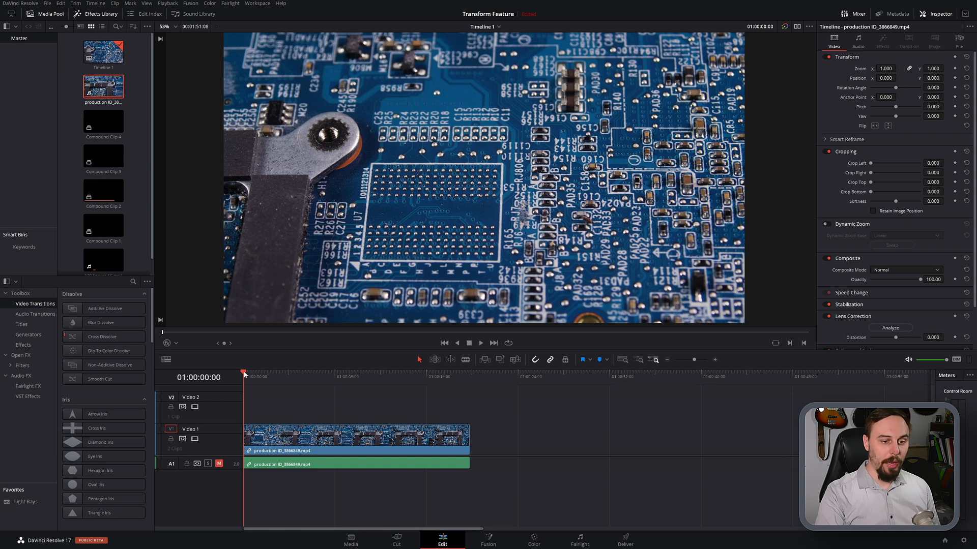
- Add a Text title to Video 2 above the circuit-board clip
left_click(340, 371)
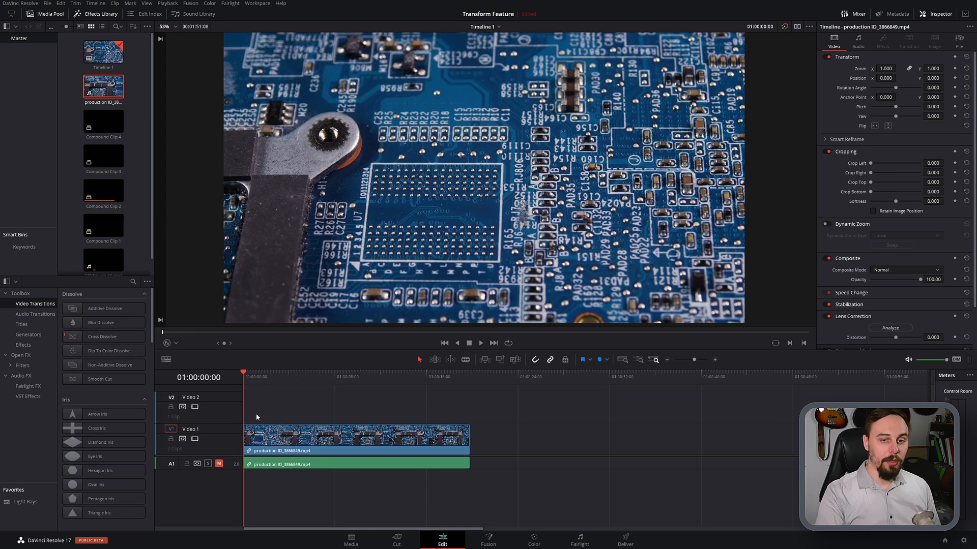
mouse_move(260, 408)
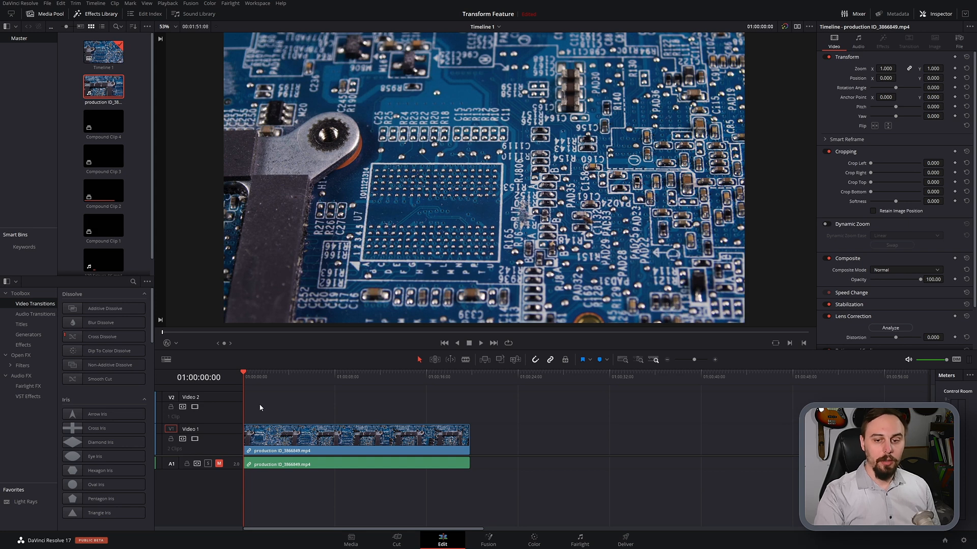
mouse_move(296, 404)
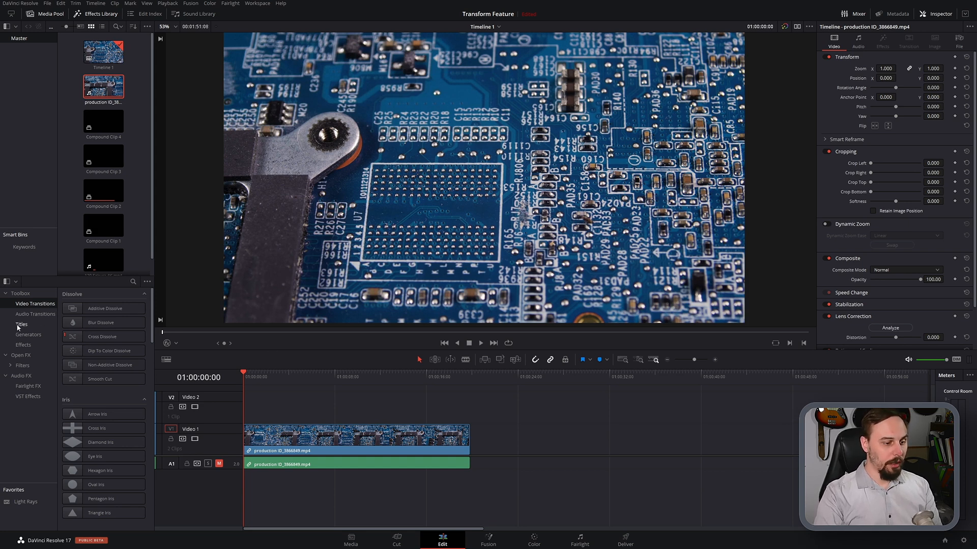
left_click(22, 324)
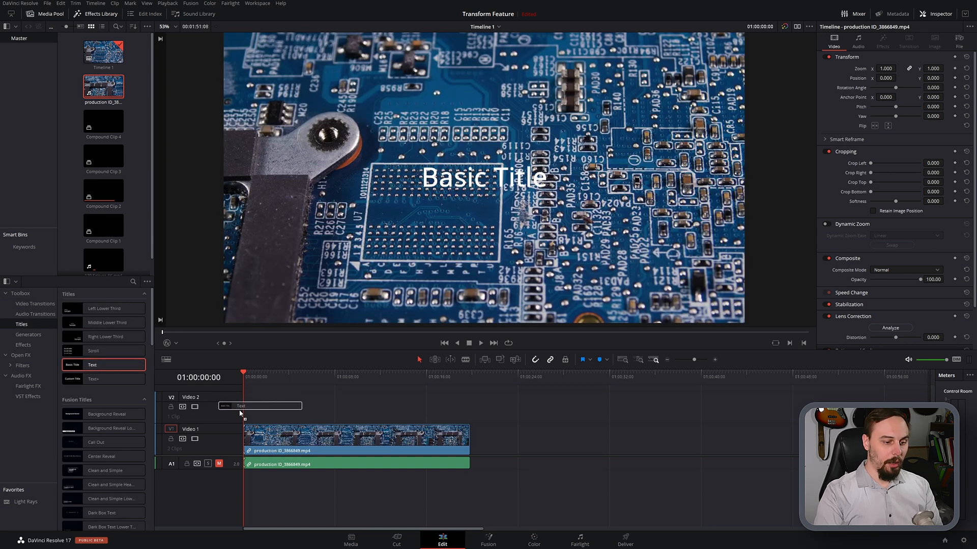
left_click(260, 406)
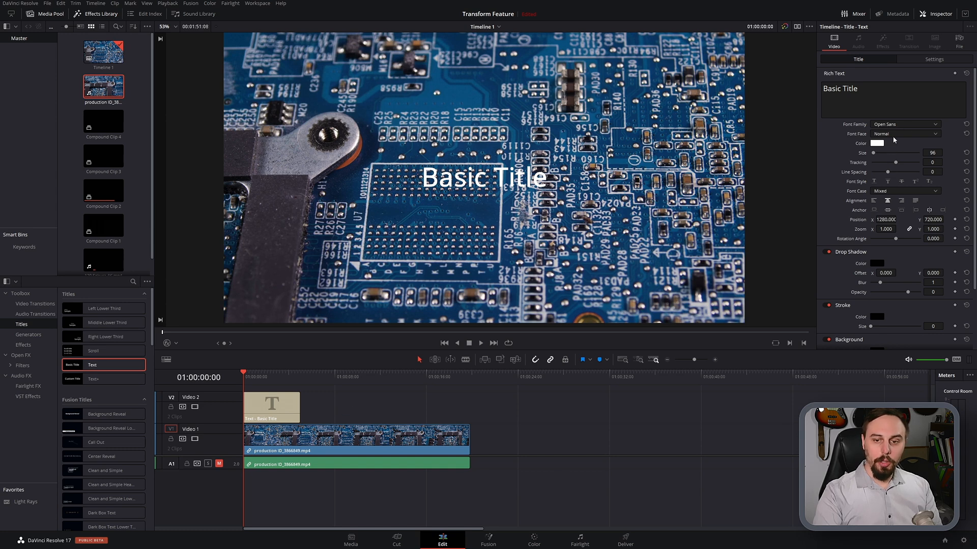
- Make the title 'Very Important Feature Here' in Bahnschrift SemiBold at size 135
left_click(905, 133)
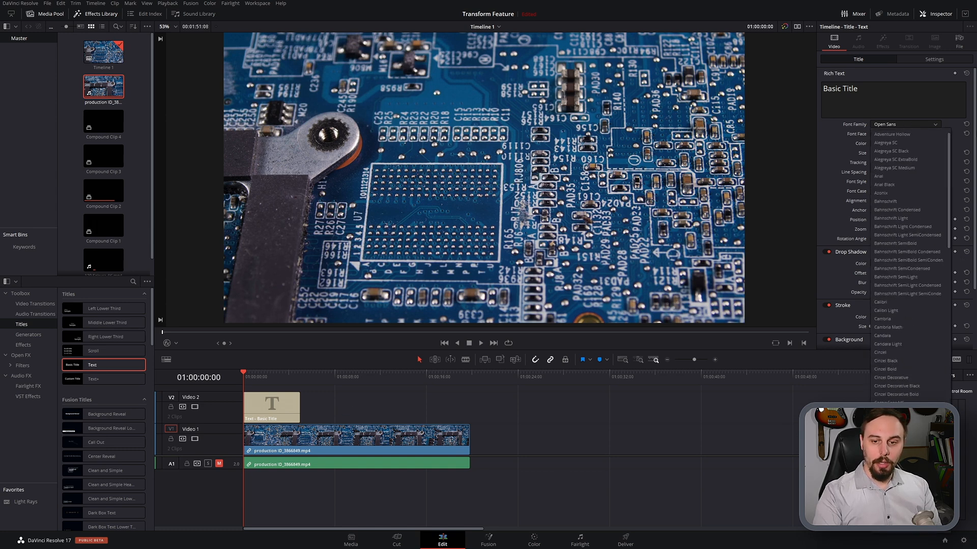
left_click(896, 243)
type("V")
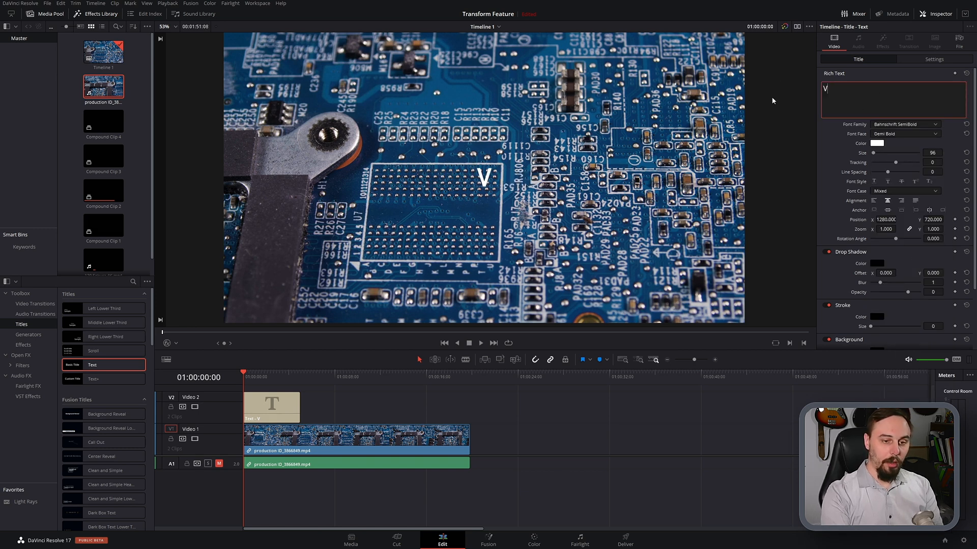
type("ery Important")
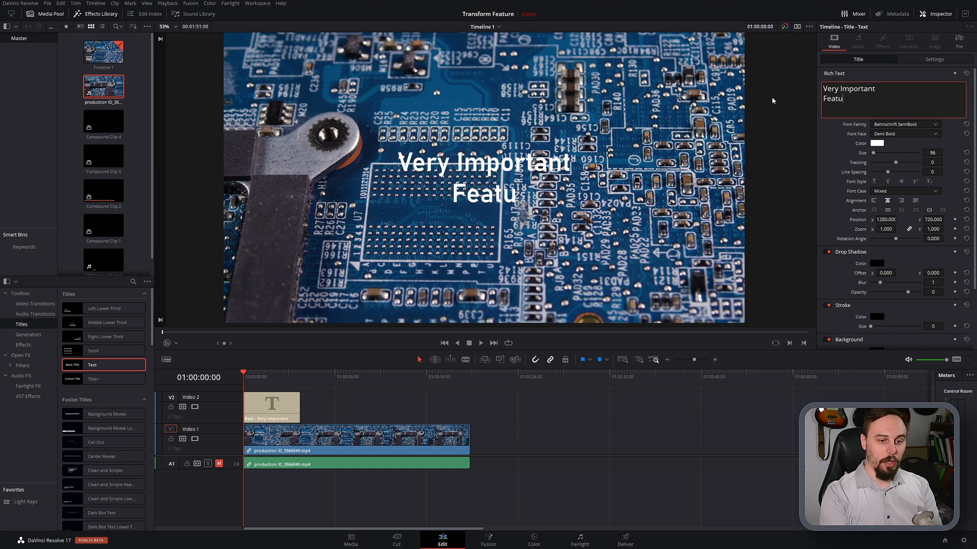
type("re Here")
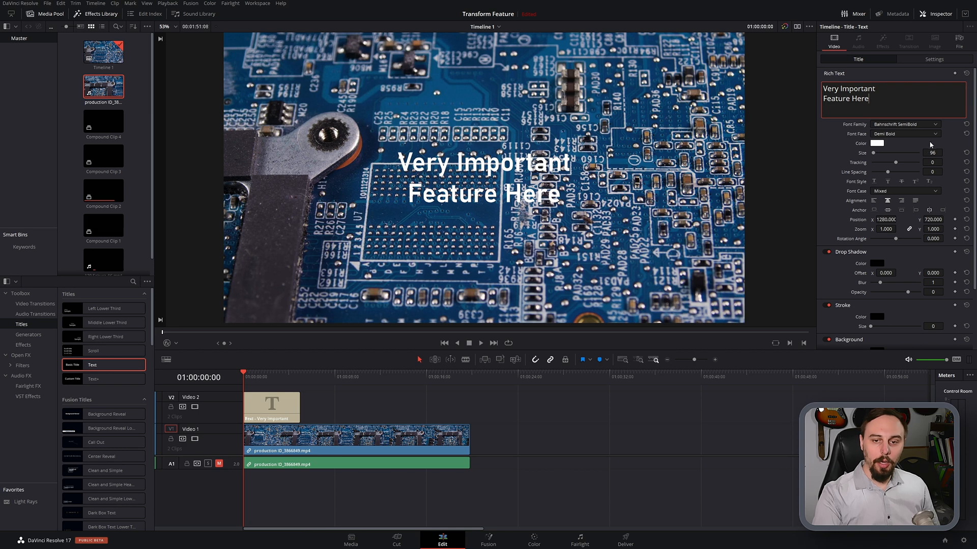
left_click(877, 144)
type("135")
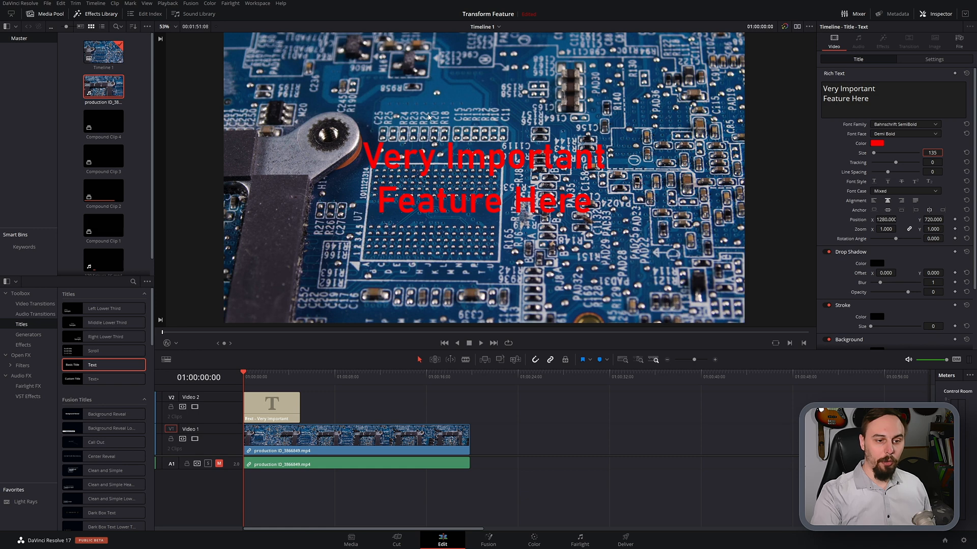
mouse_move(603, 230)
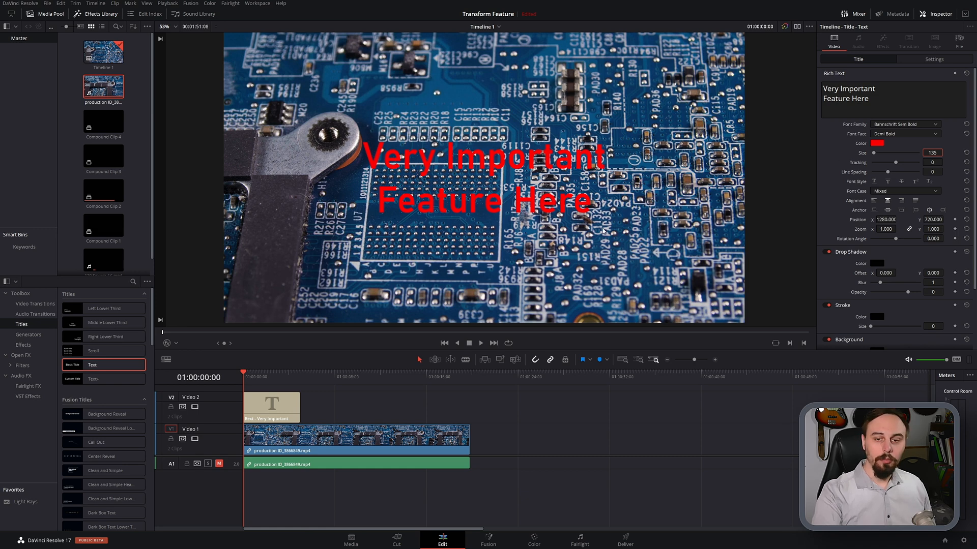
mouse_move(67, 358)
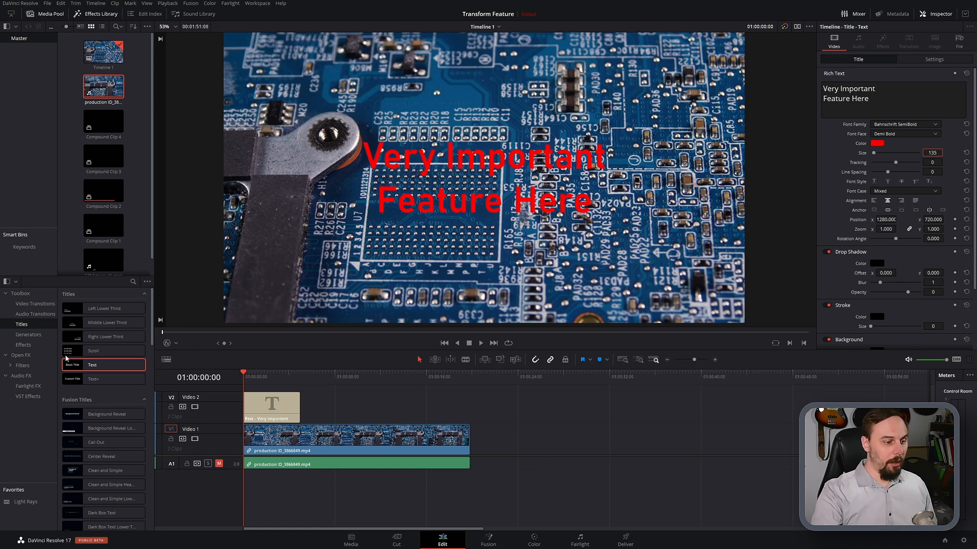
- Expand Open FX in the Effects Library to reveal the Resolve FX filters
left_click(10, 365)
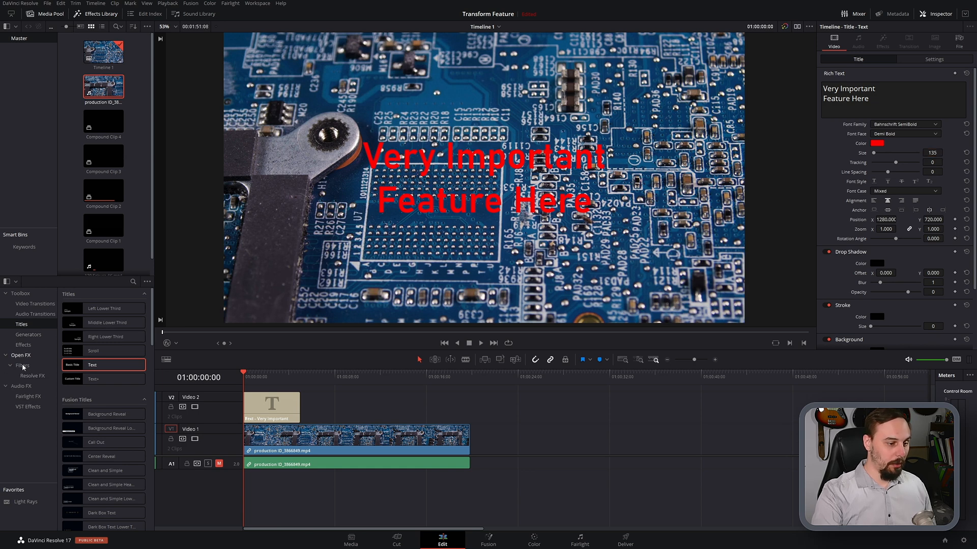
left_click(23, 366)
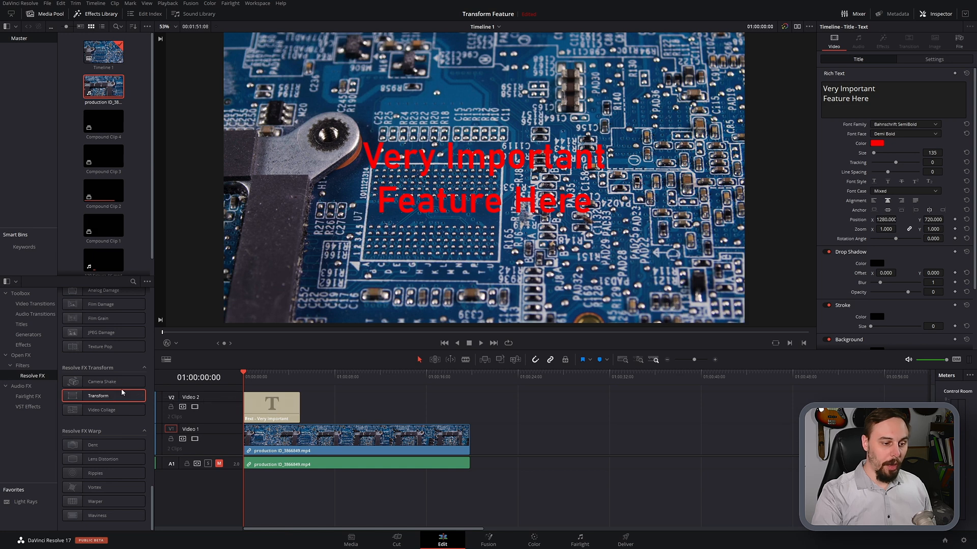
mouse_move(230, 408)
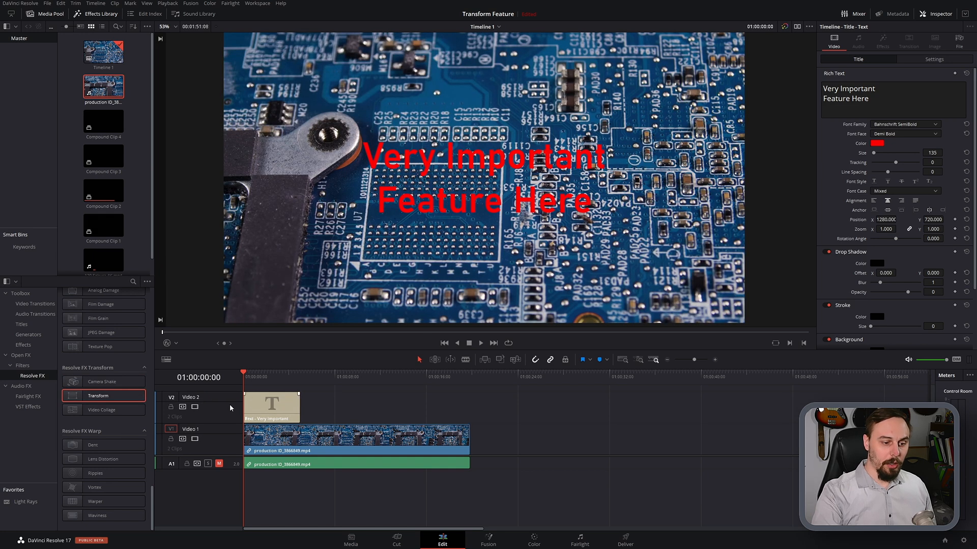
- Convert the title clip on Video 2 into Compound Clip 5
right_click(271, 405)
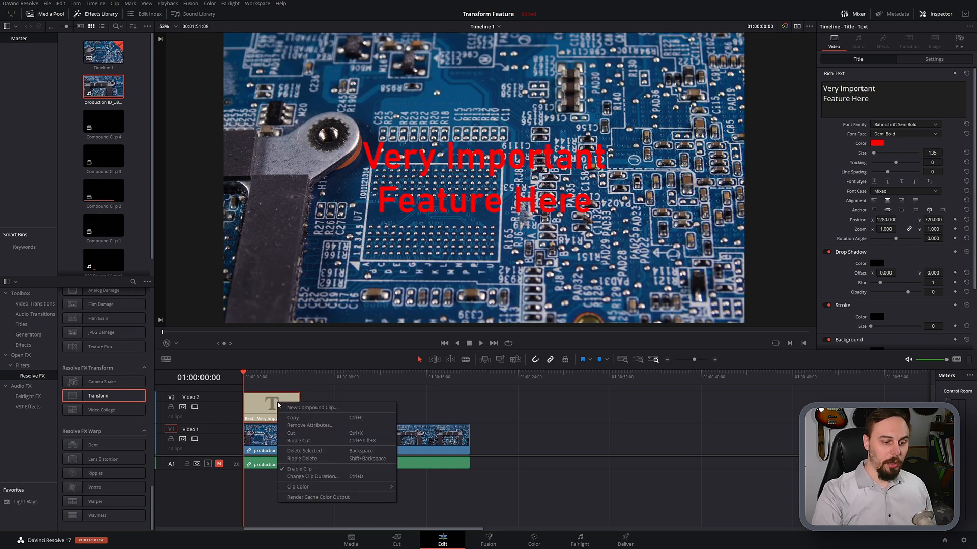
left_click(311, 408)
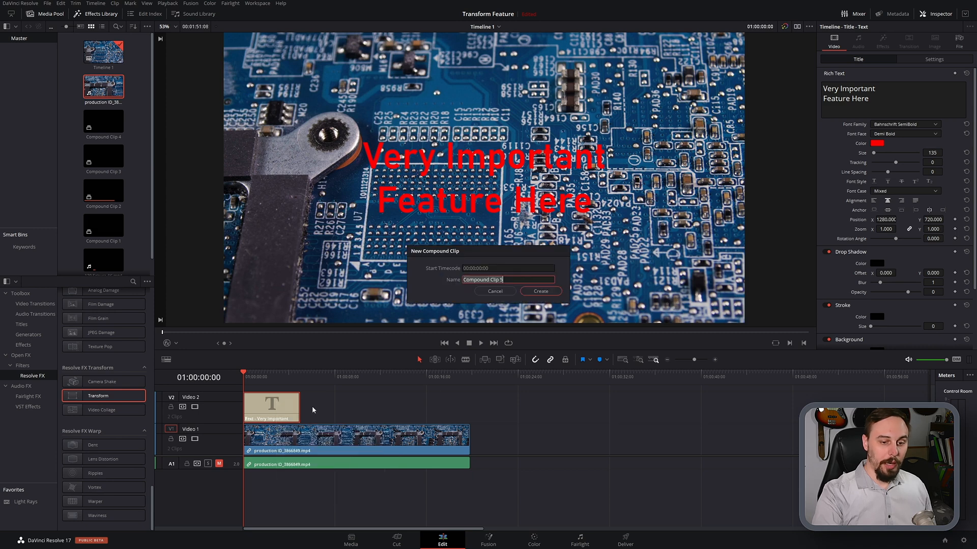
left_click(540, 291)
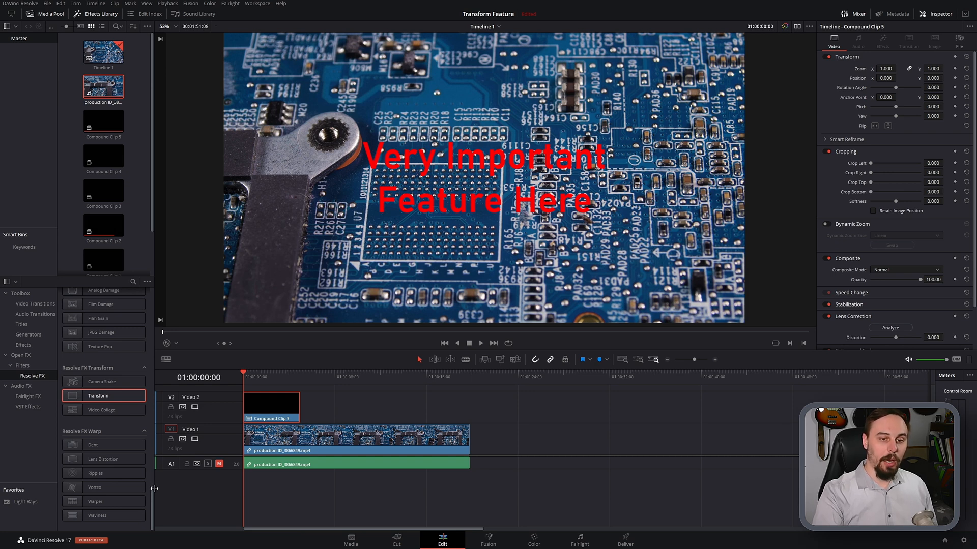
mouse_move(157, 486)
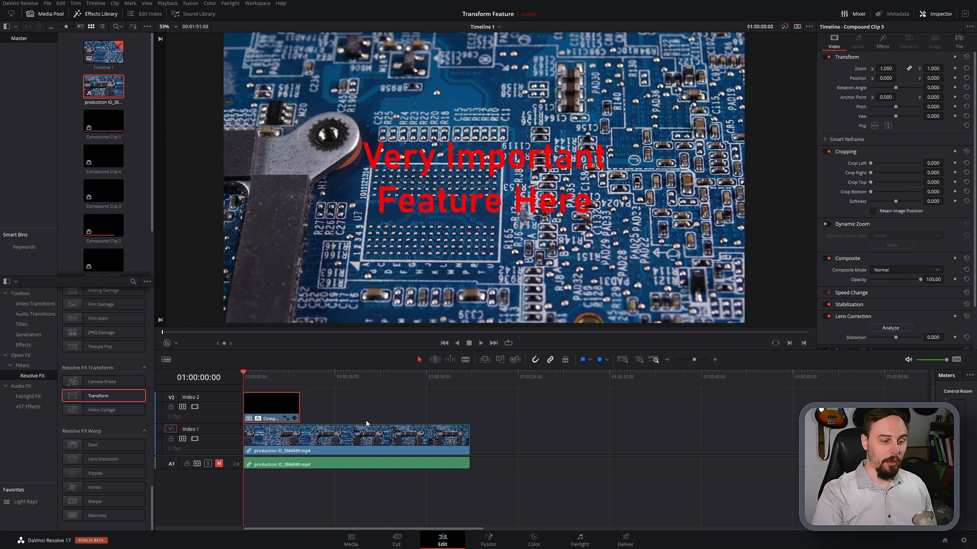
mouse_move(868, 22)
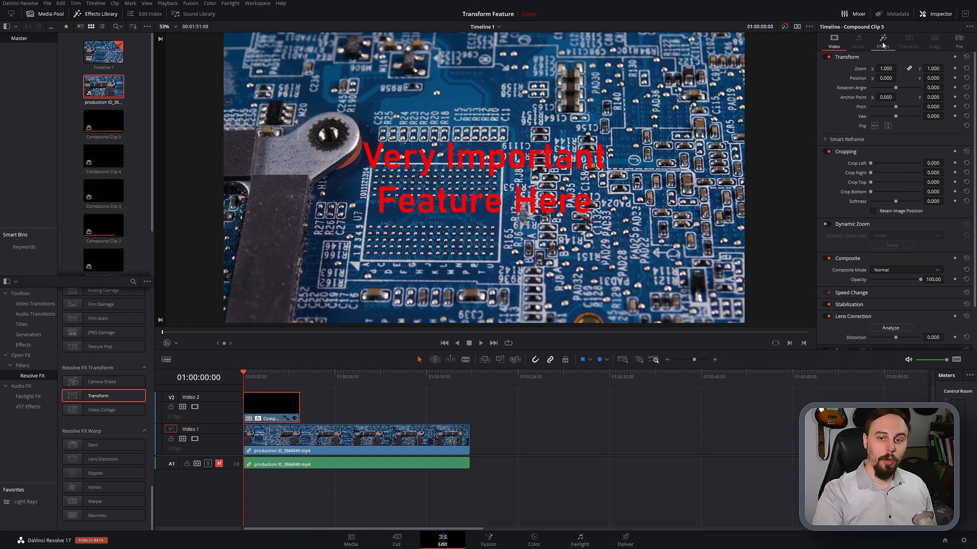
- Set the compound clip's Transform effect control mode to Interactive - Canvas
left_click(883, 38)
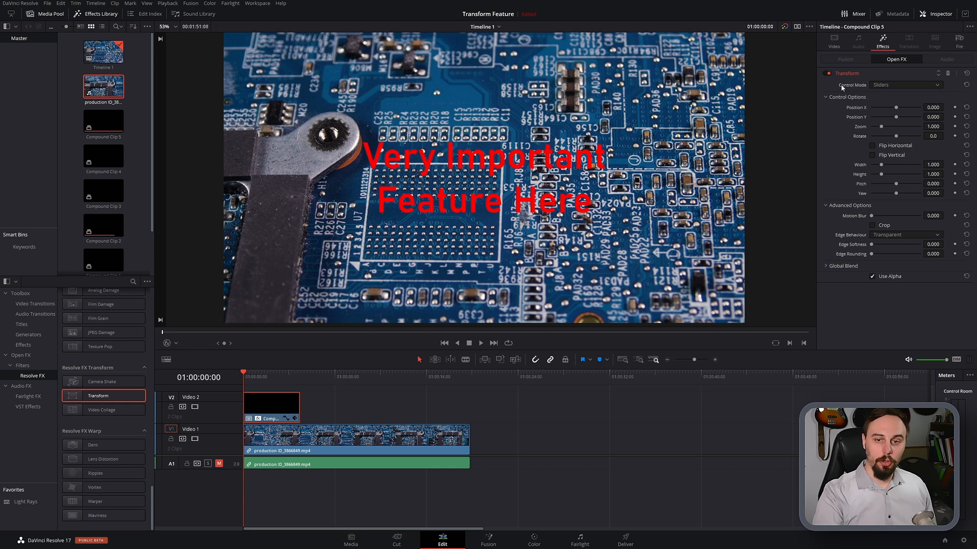
left_click(905, 85)
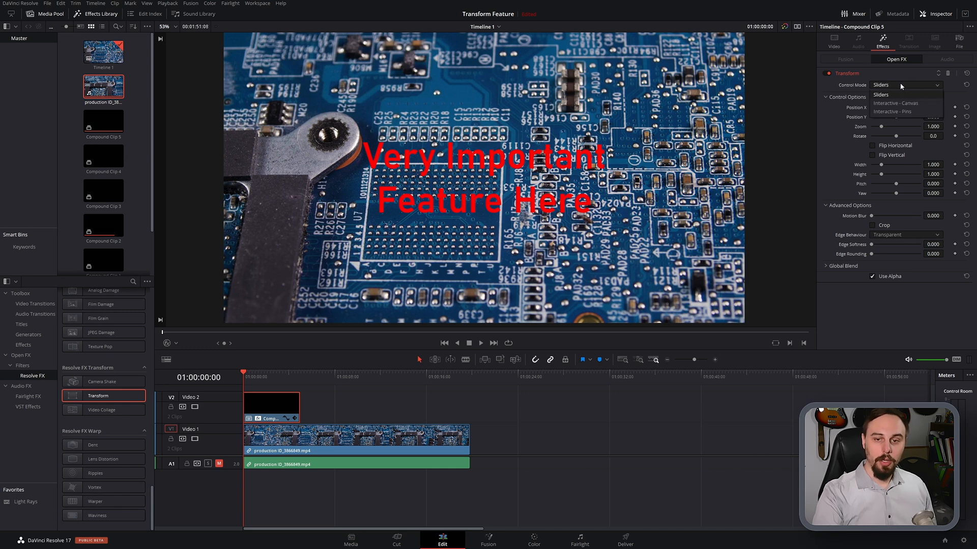
left_click(896, 103)
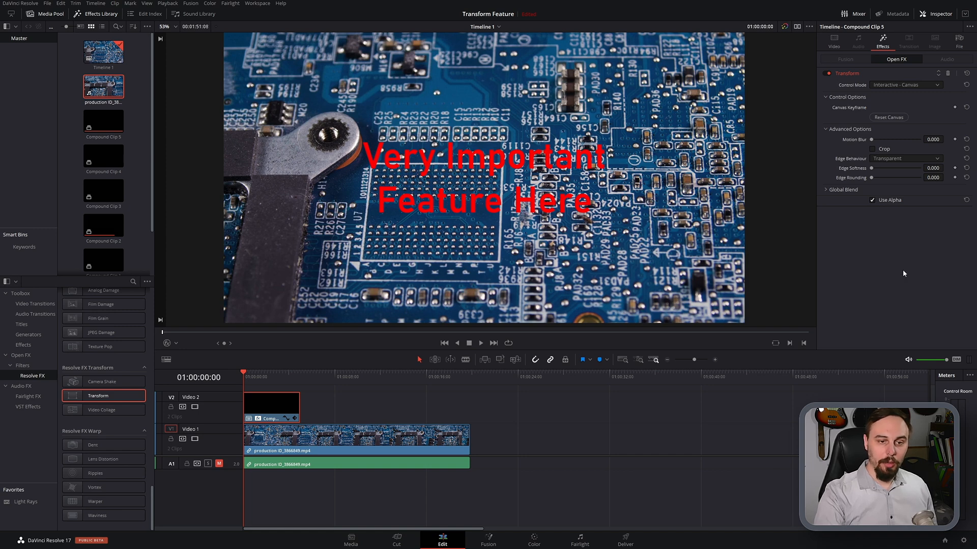
mouse_move(699, 342)
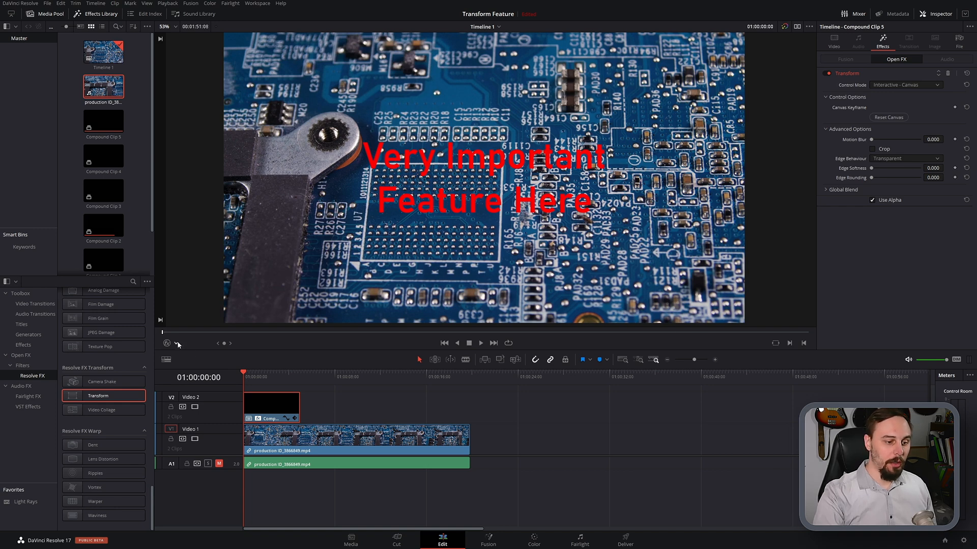
- Turn on the Open FX Overlay and pin the Transform canvas corners onto the chip
left_click(177, 344)
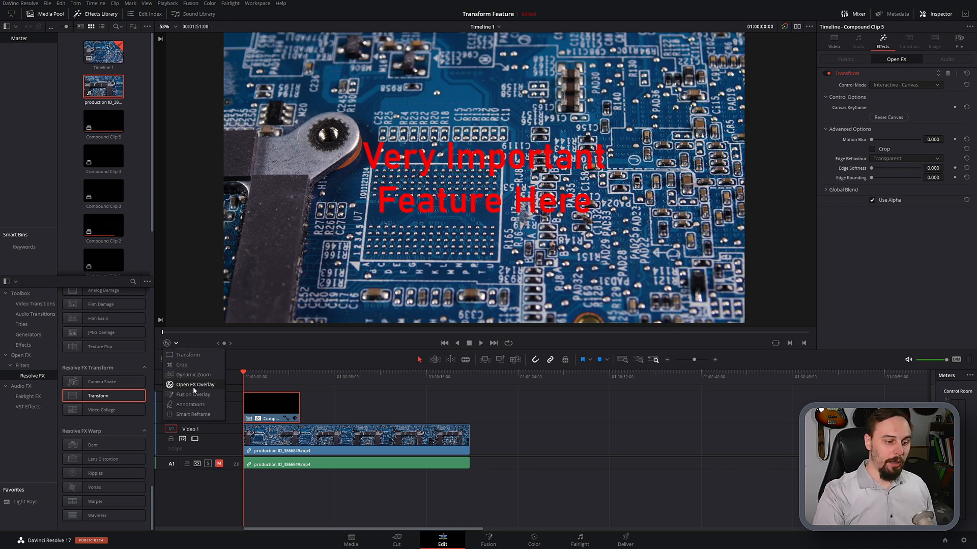
mouse_move(208, 388)
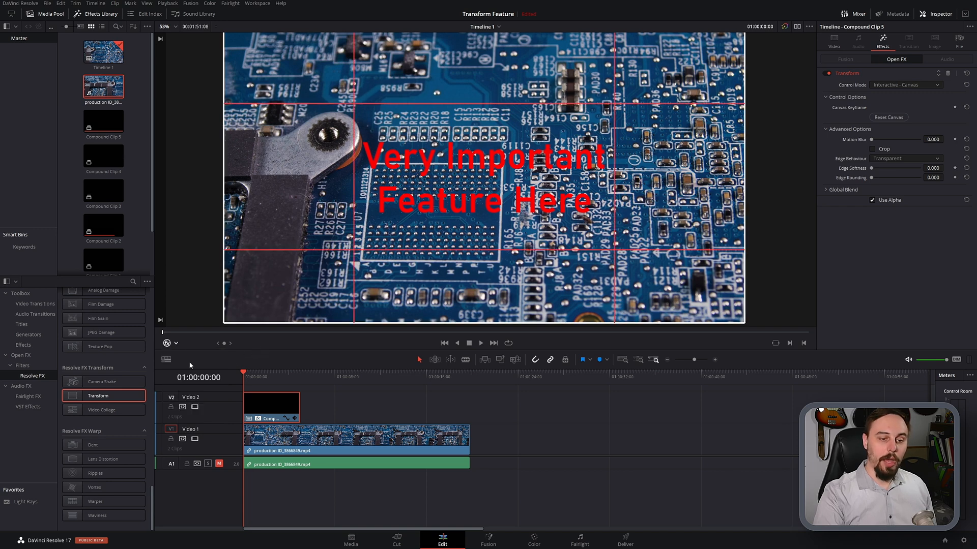
mouse_move(647, 286)
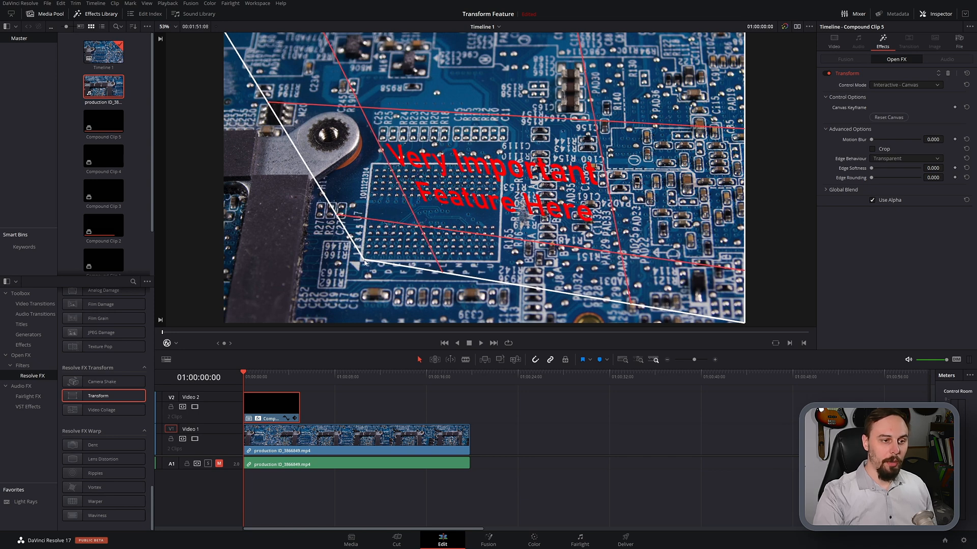
scroll("down", 3)
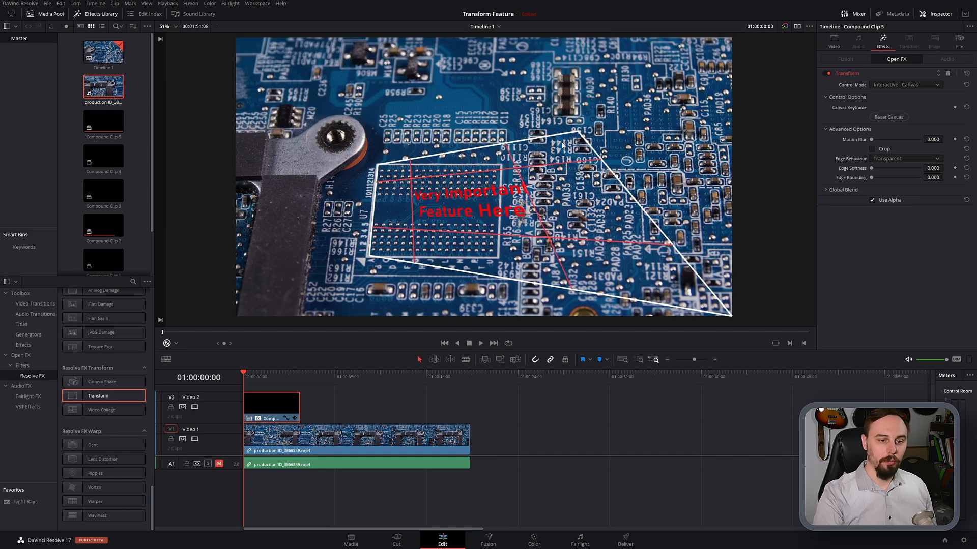
left_click(167, 26)
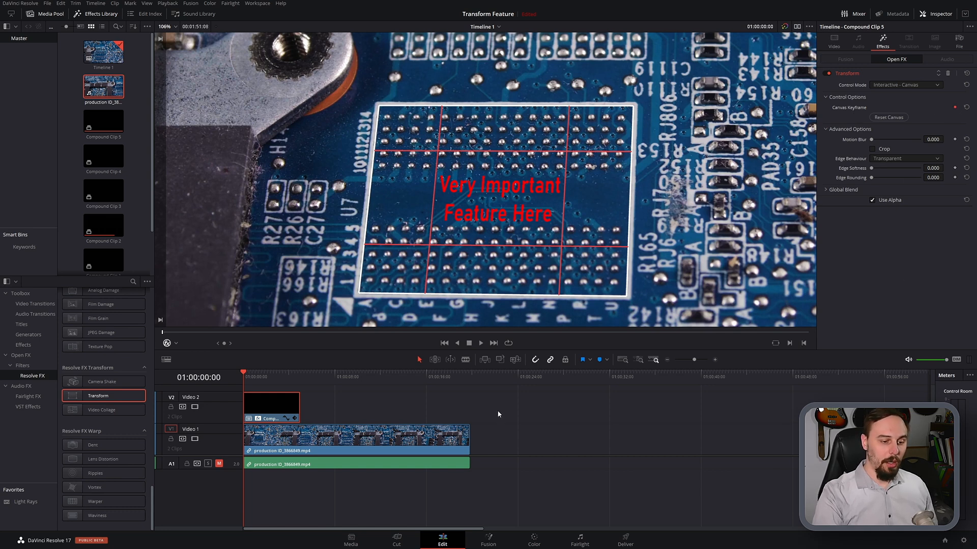
mouse_move(298, 377)
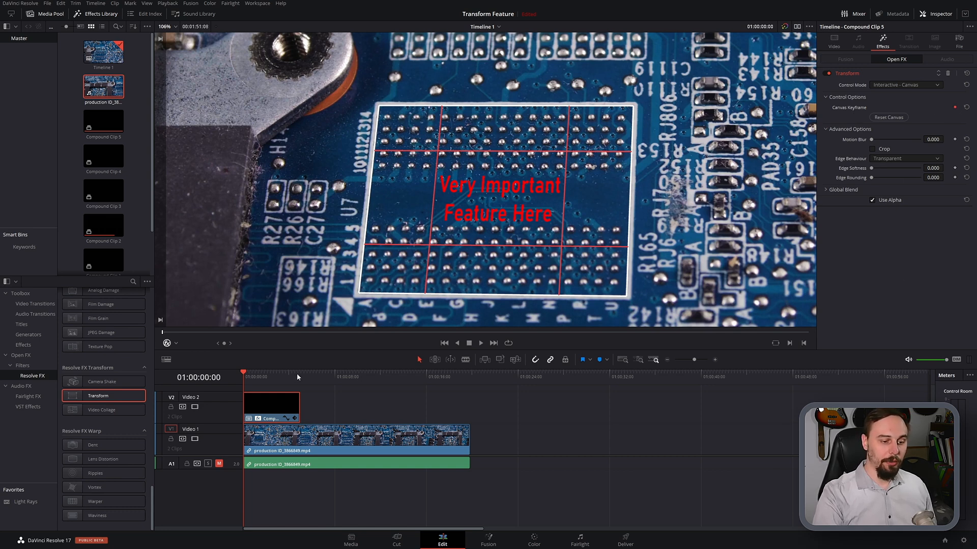
- Move the playhead ahead to five seconds to check the keyframed title placement
left_click(301, 374)
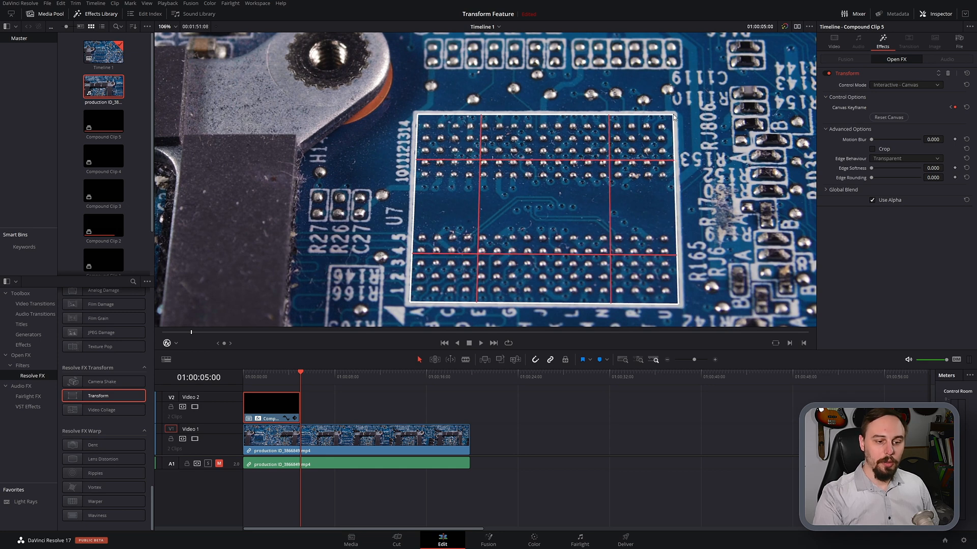
mouse_move(245, 380)
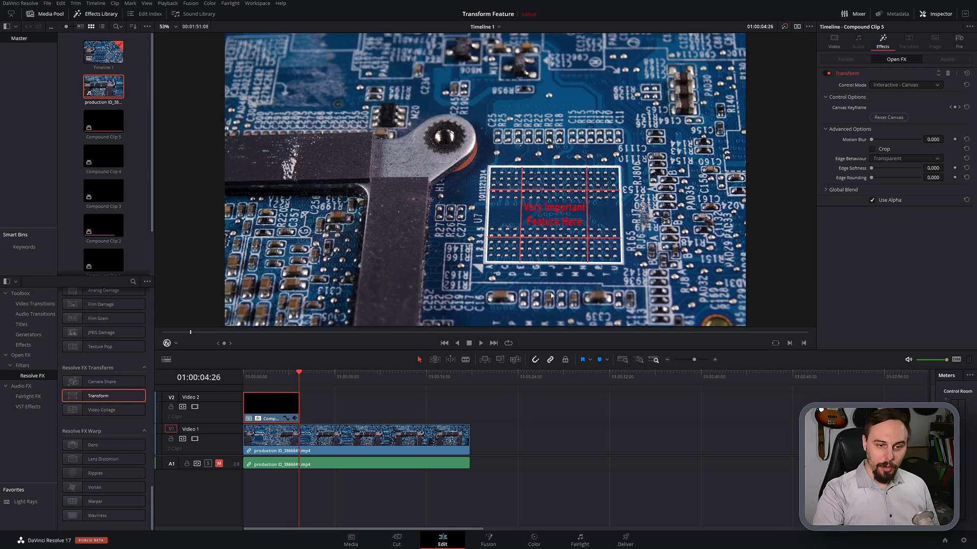
mouse_move(678, 244)
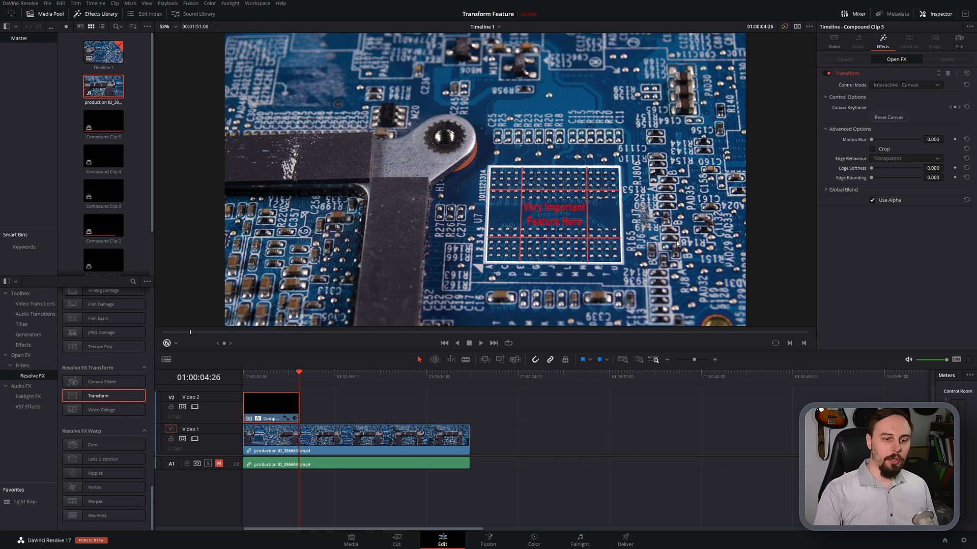
mouse_move(547, 293)
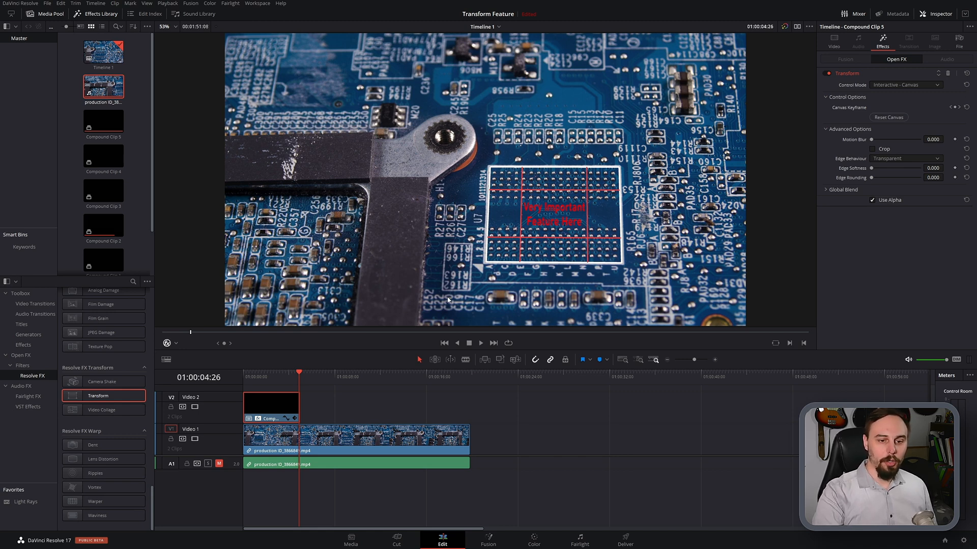
mouse_move(614, 240)
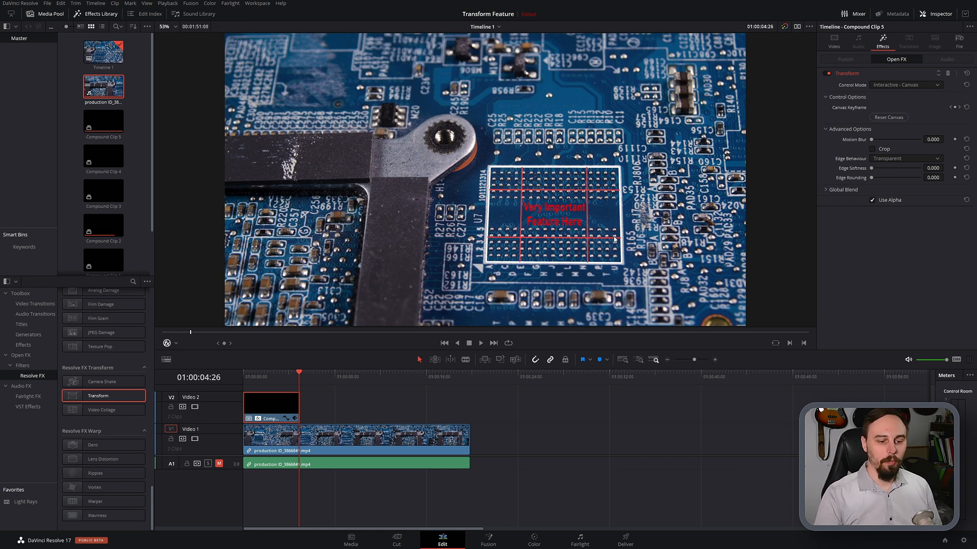
mouse_move(522, 361)
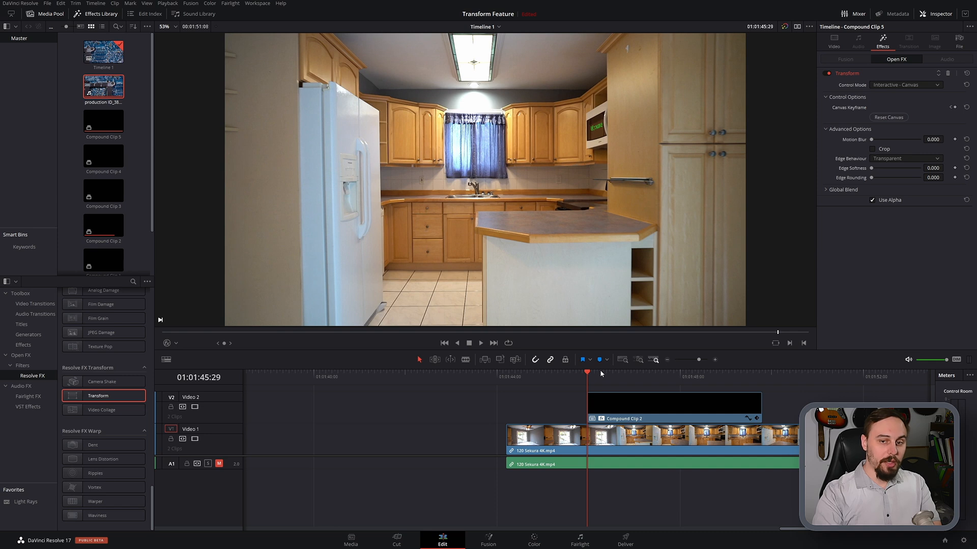
mouse_move(616, 392)
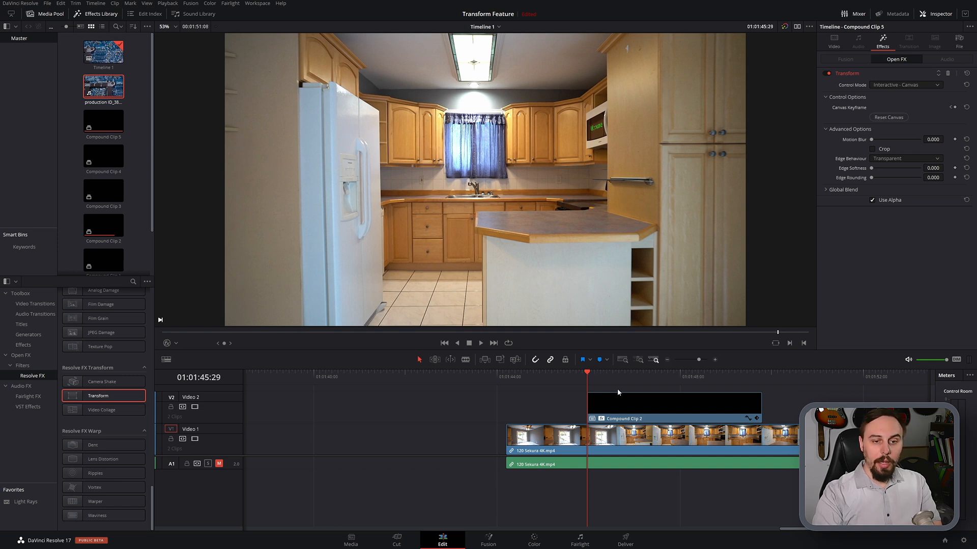
mouse_move(639, 194)
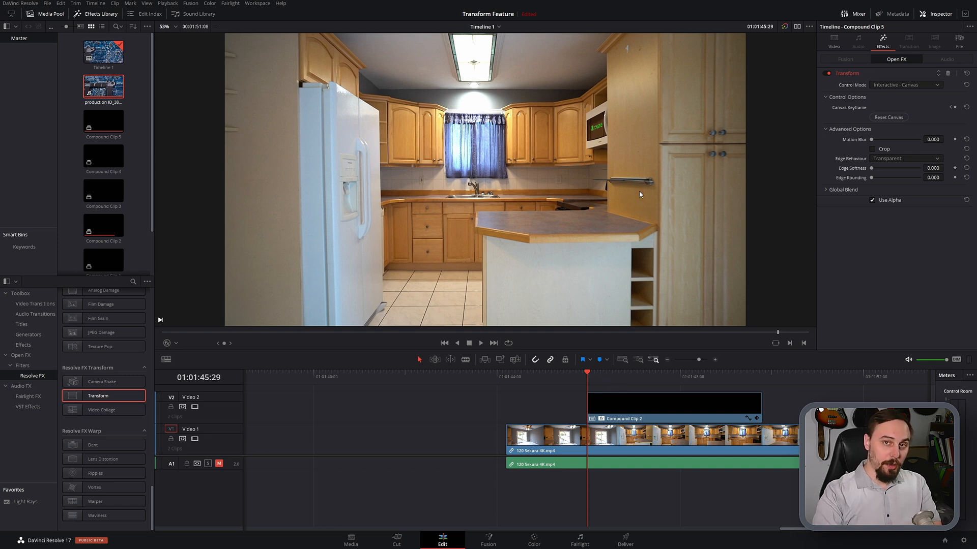
mouse_move(641, 190)
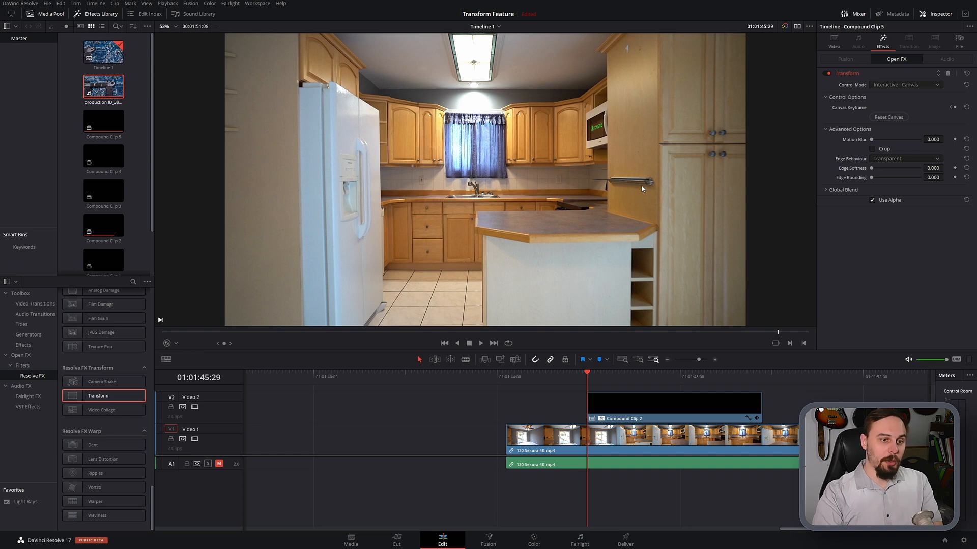
mouse_move(635, 191)
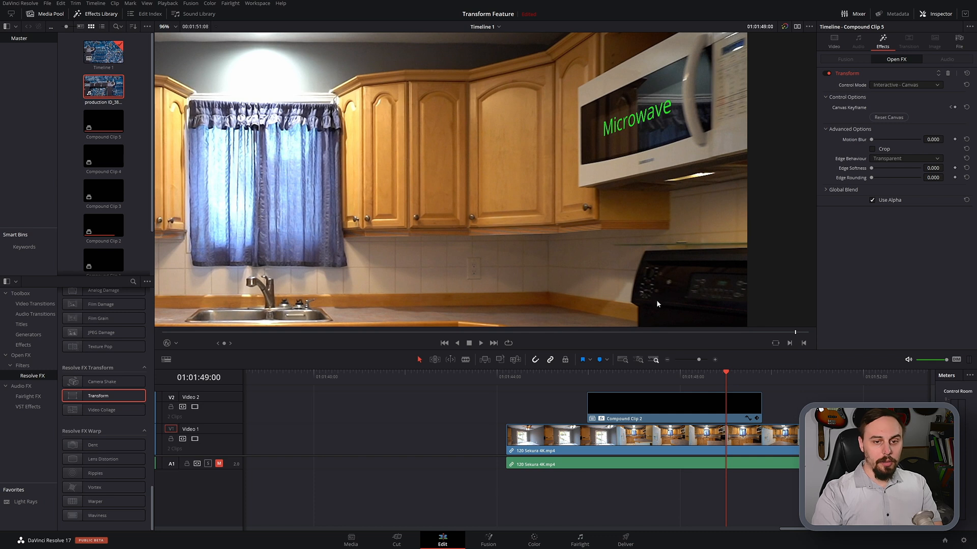
mouse_move(664, 191)
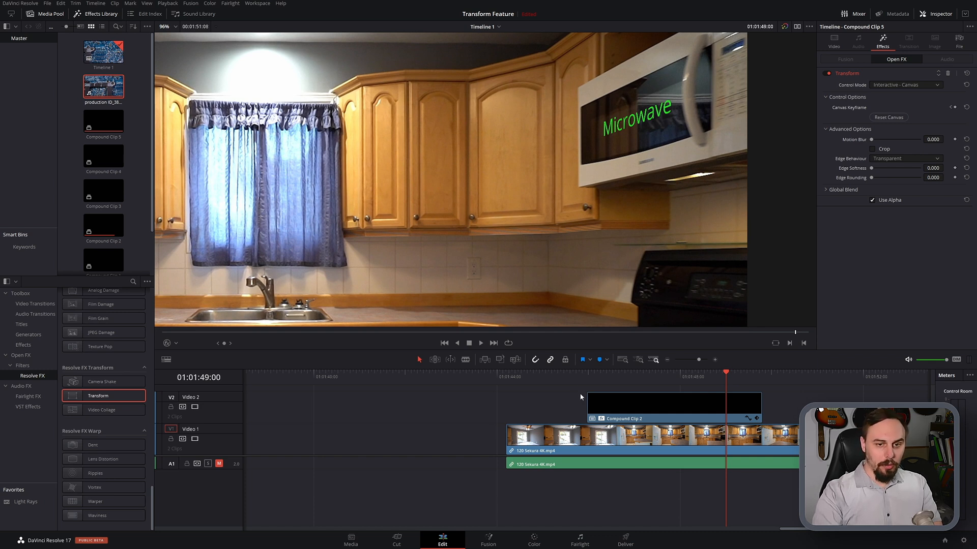
mouse_move(630, 183)
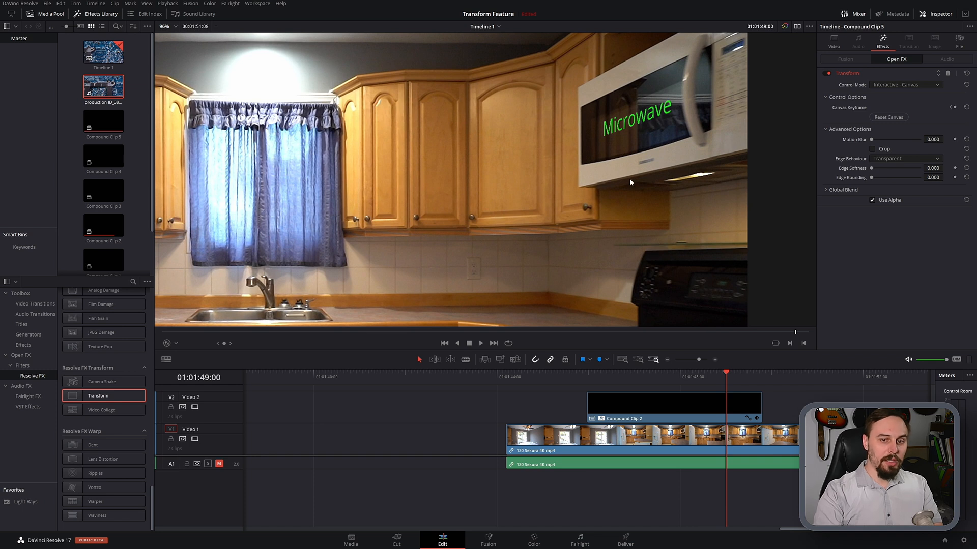
mouse_move(584, 131)
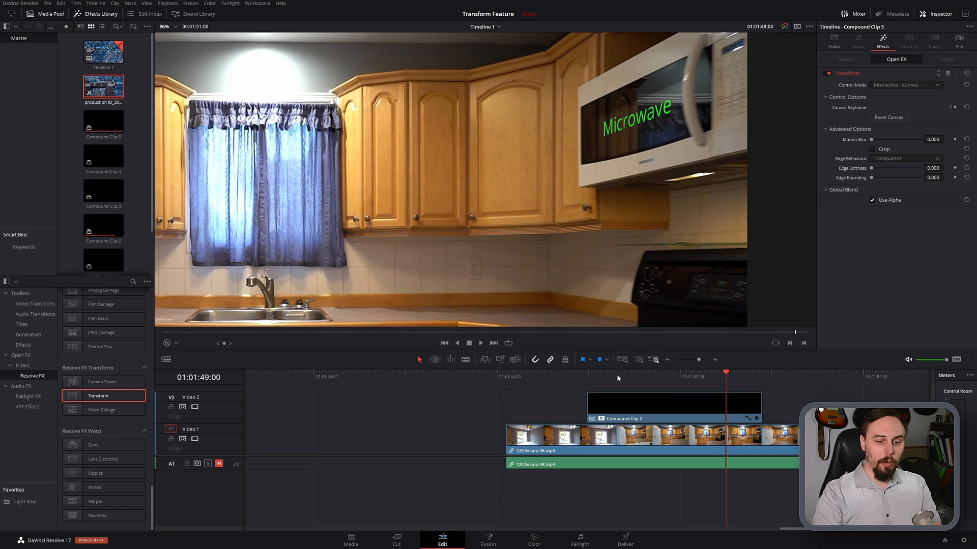
left_click(617, 380)
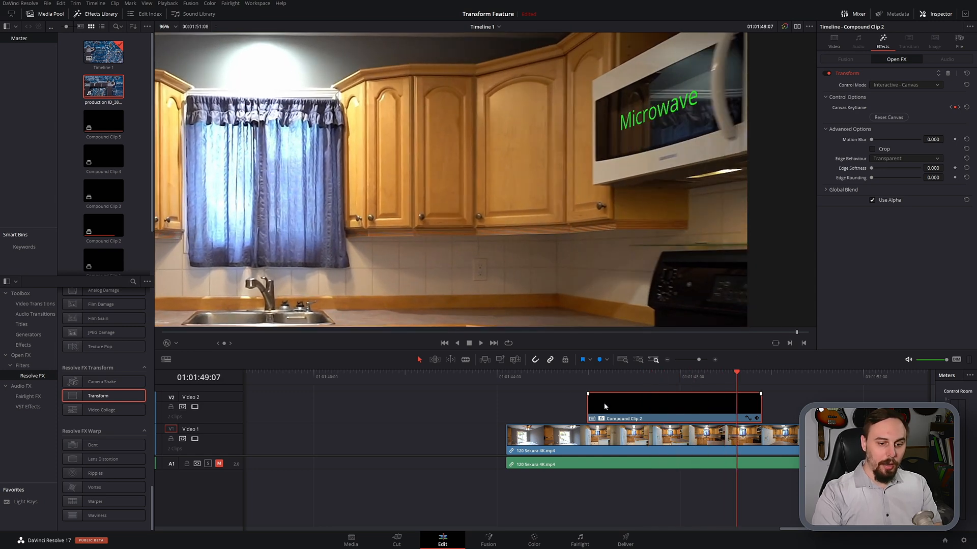
left_click(587, 377)
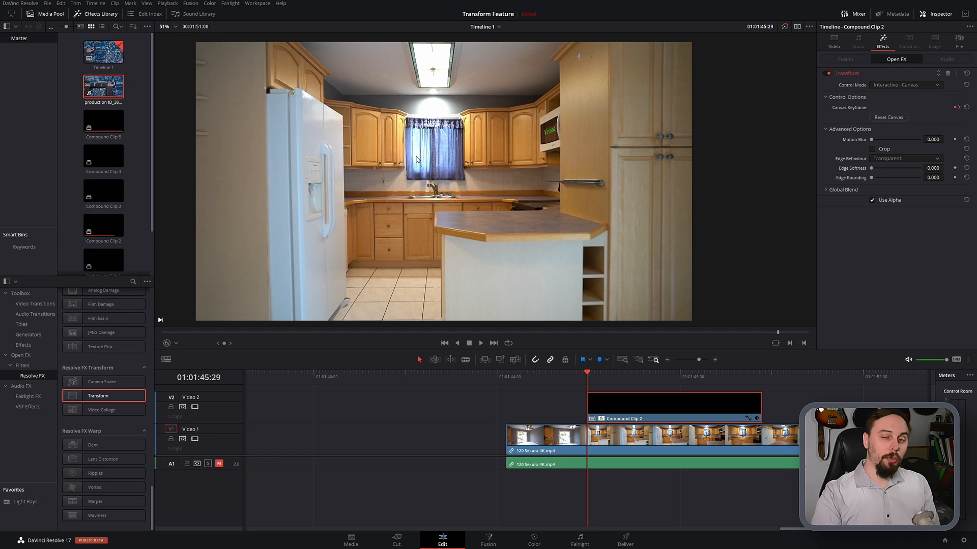
mouse_move(413, 172)
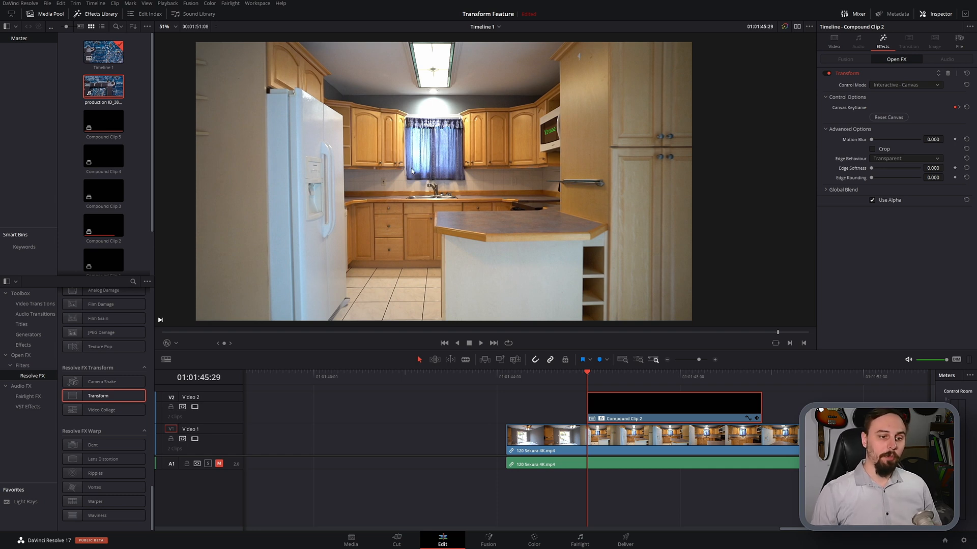